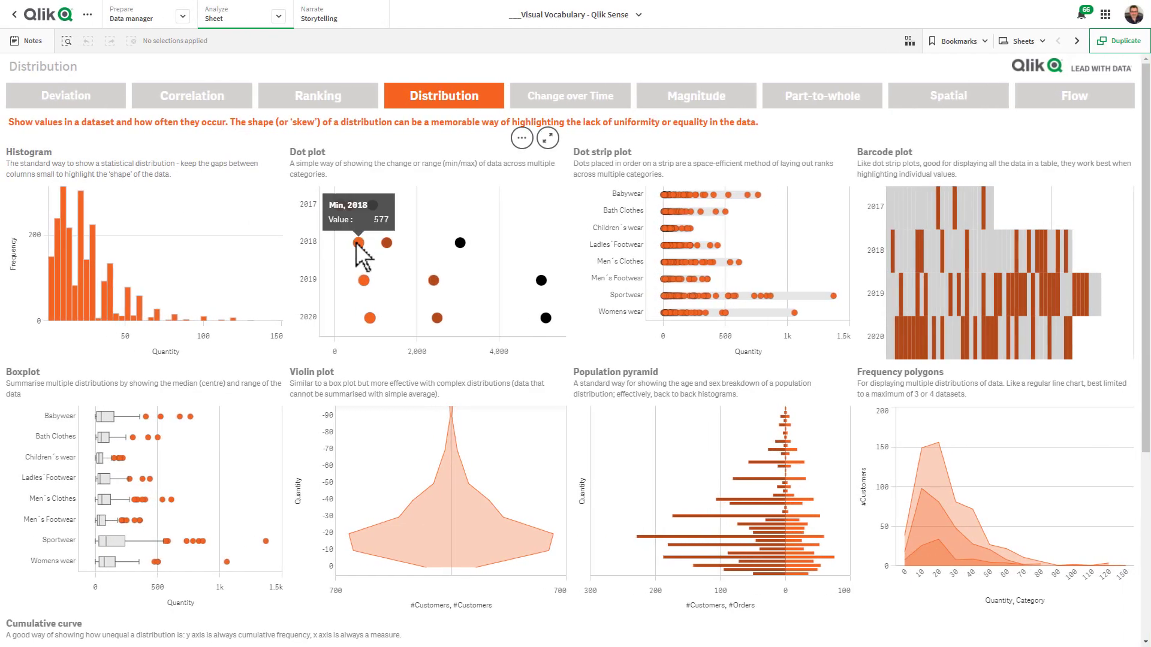
Open the actions menu for the Dot plot chart on the Distribution sheet
click(521, 138)
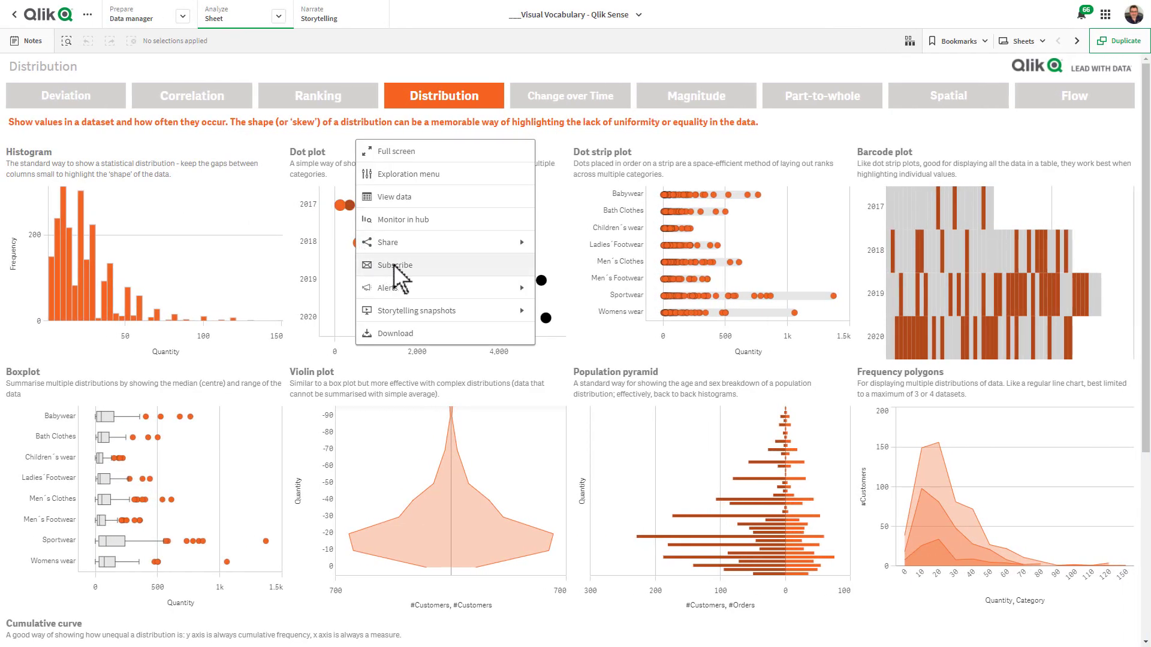
Start a daily 01:32 PM email subscription for the Dot plot with 'Add users to subscription' on
click(393, 265)
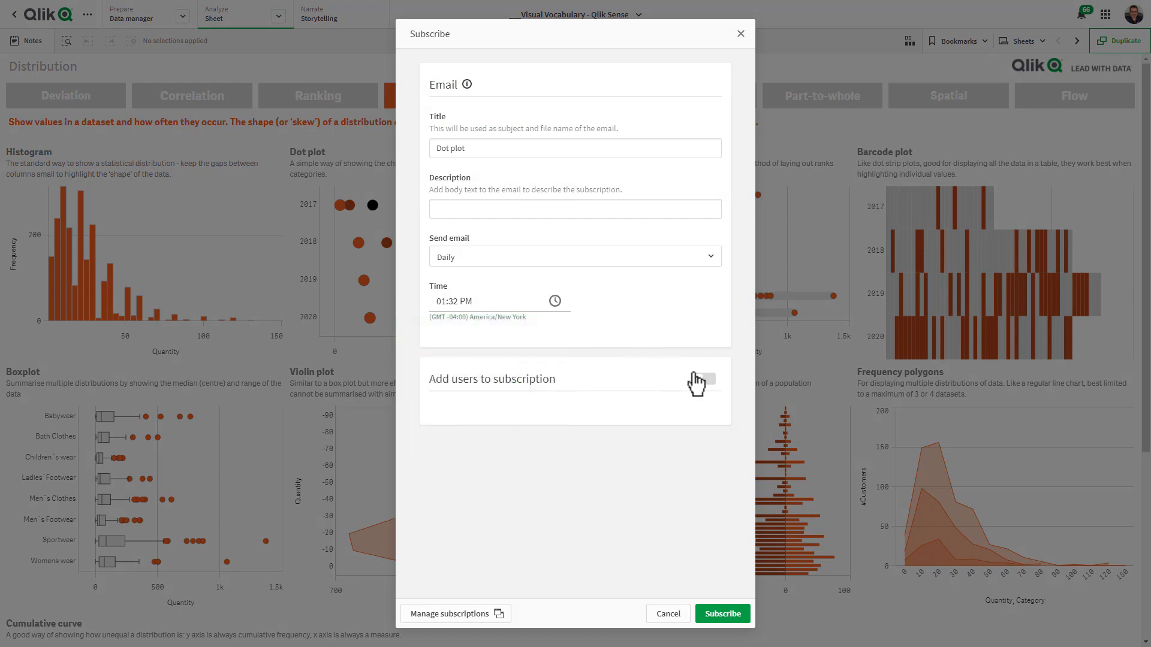
click(702, 379)
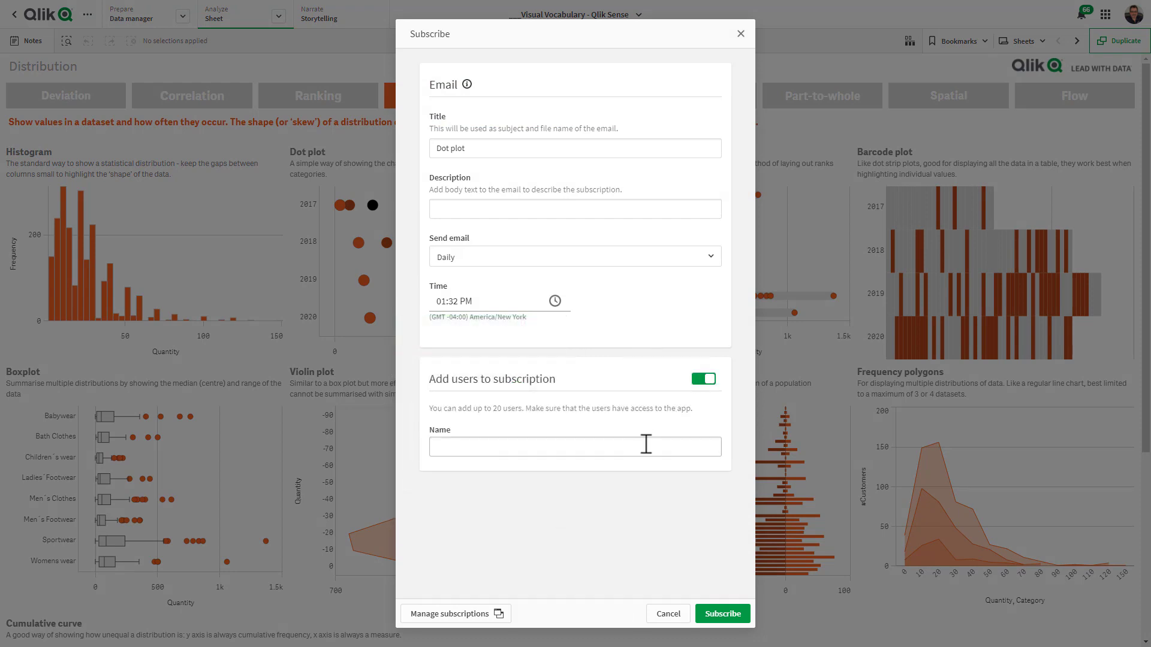
click(575, 446)
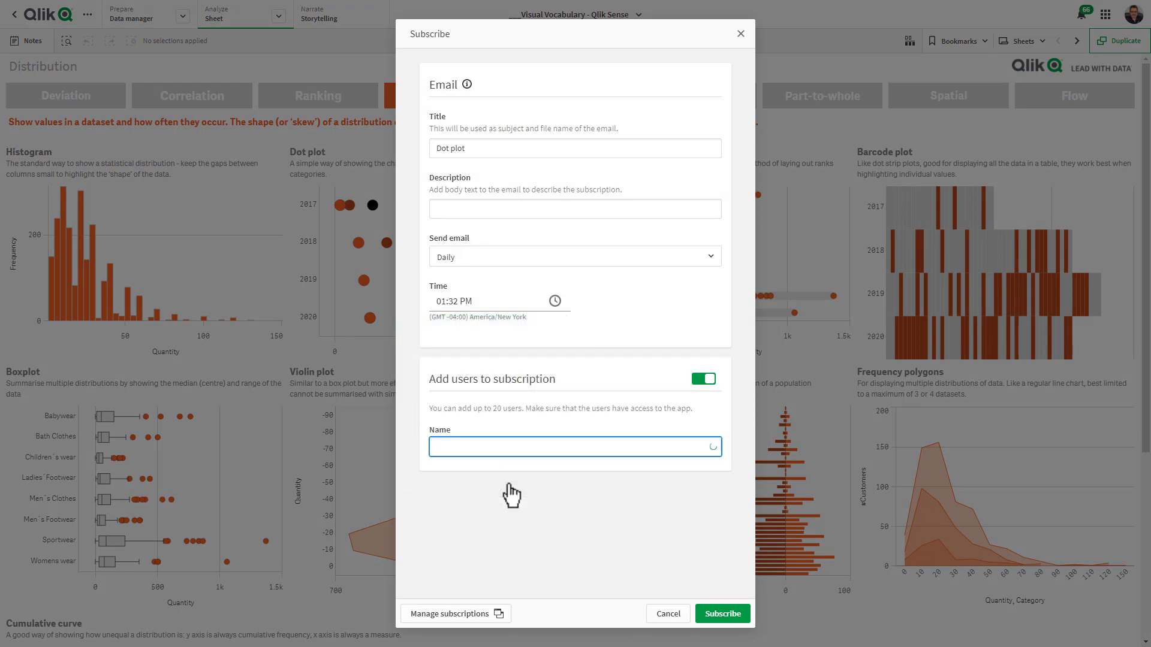